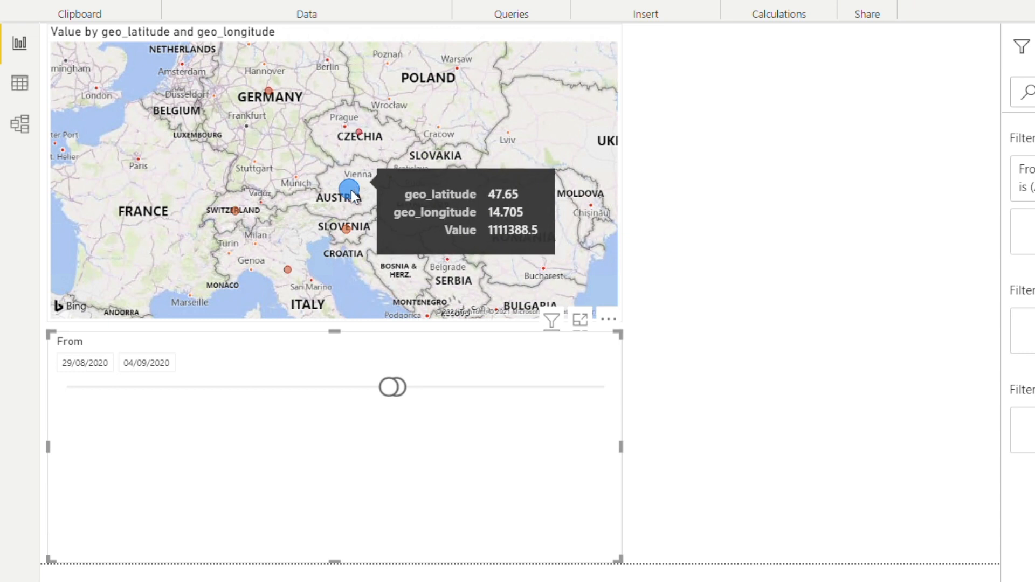
pyautogui.moveTo(285, 141)
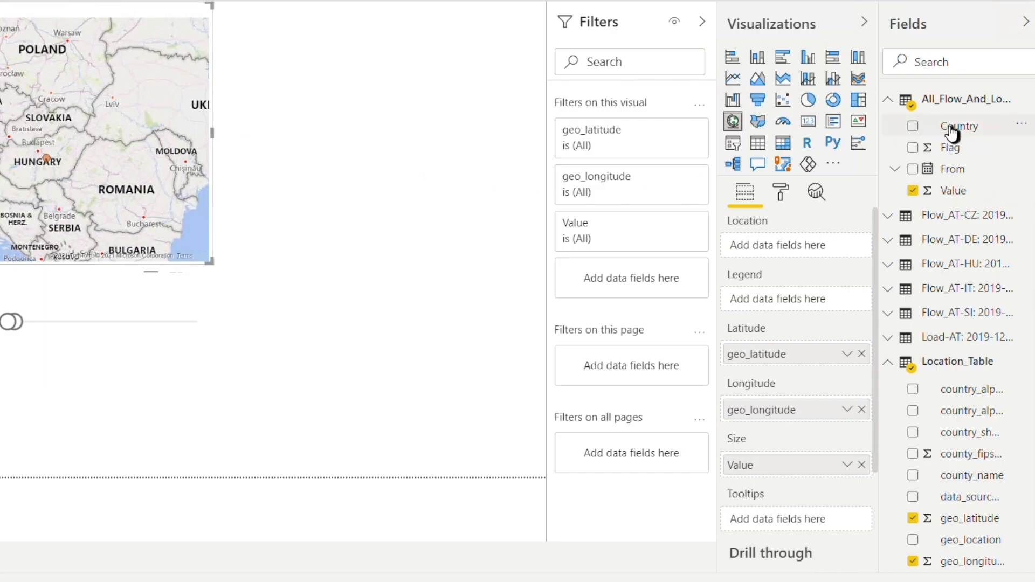
pyautogui.moveTo(959, 126)
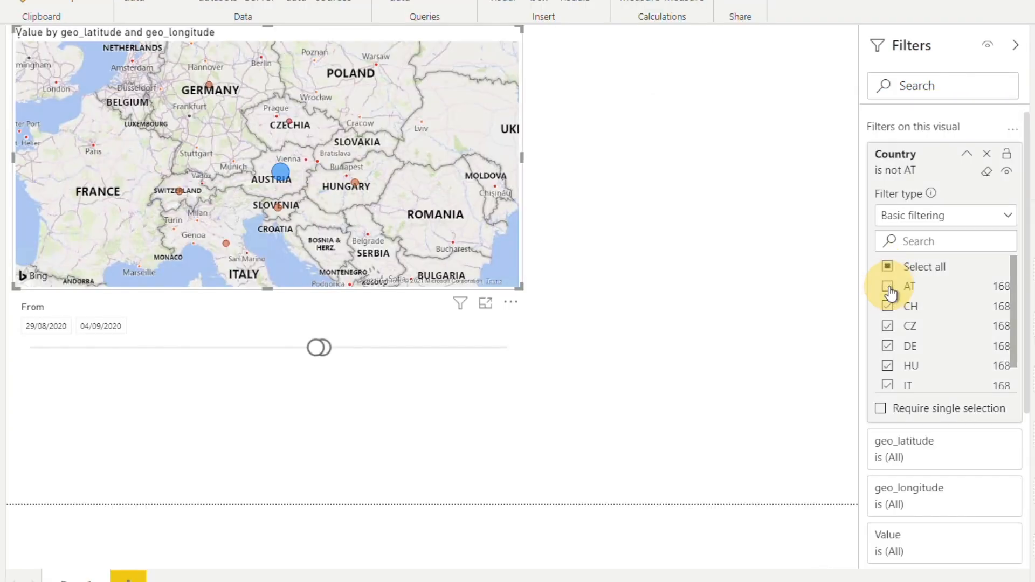
# Step: Uncheck AT in the Country visual filter so Austria's bubble disappears from the map
pyautogui.click(887, 285)
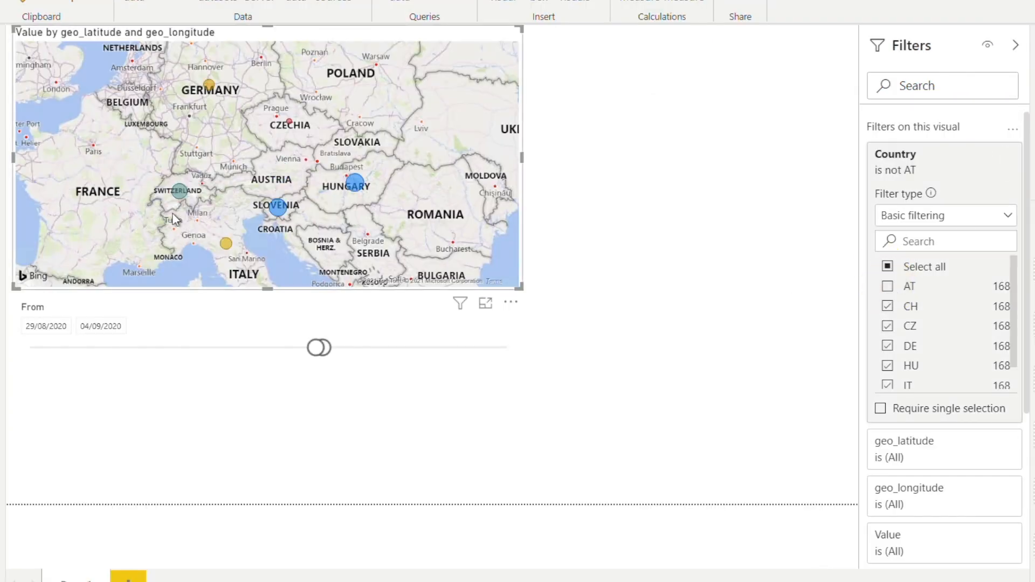